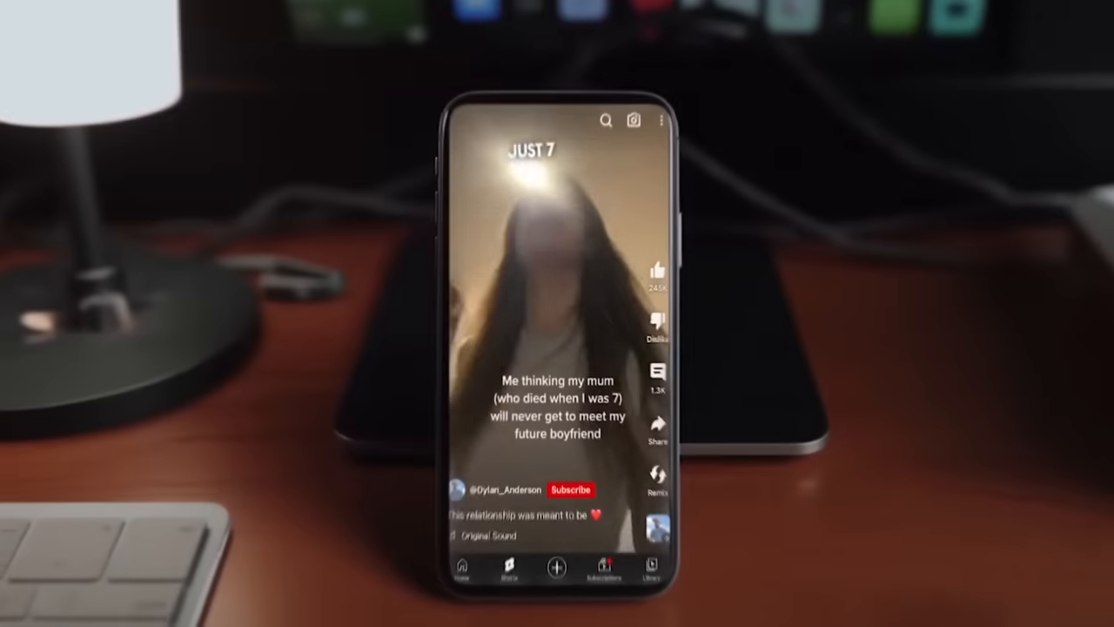
# Step: Scroll the 'full send podcast' search results and pick from its recycled Shorts shelf
pyautogui.scroll(3)
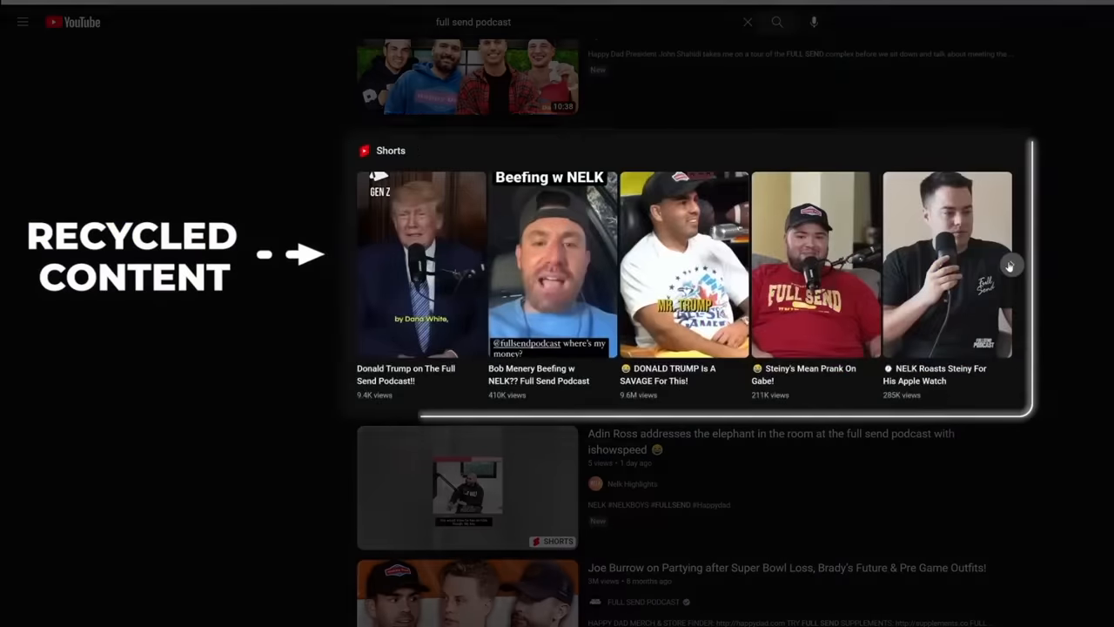
pyautogui.click(1010, 265)
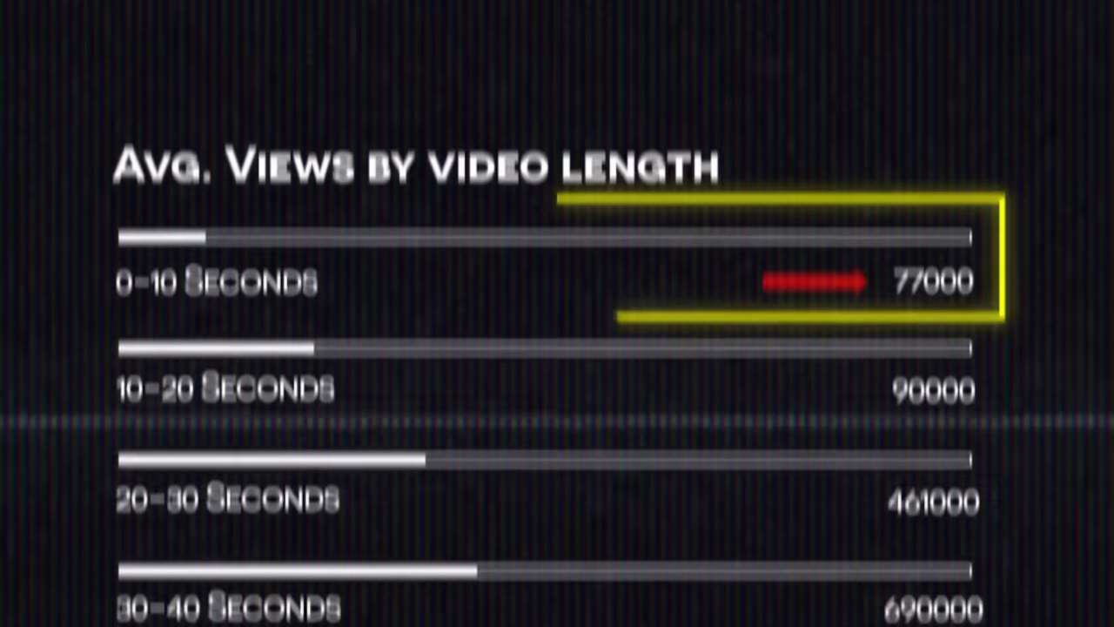
pyautogui.scroll(-3)
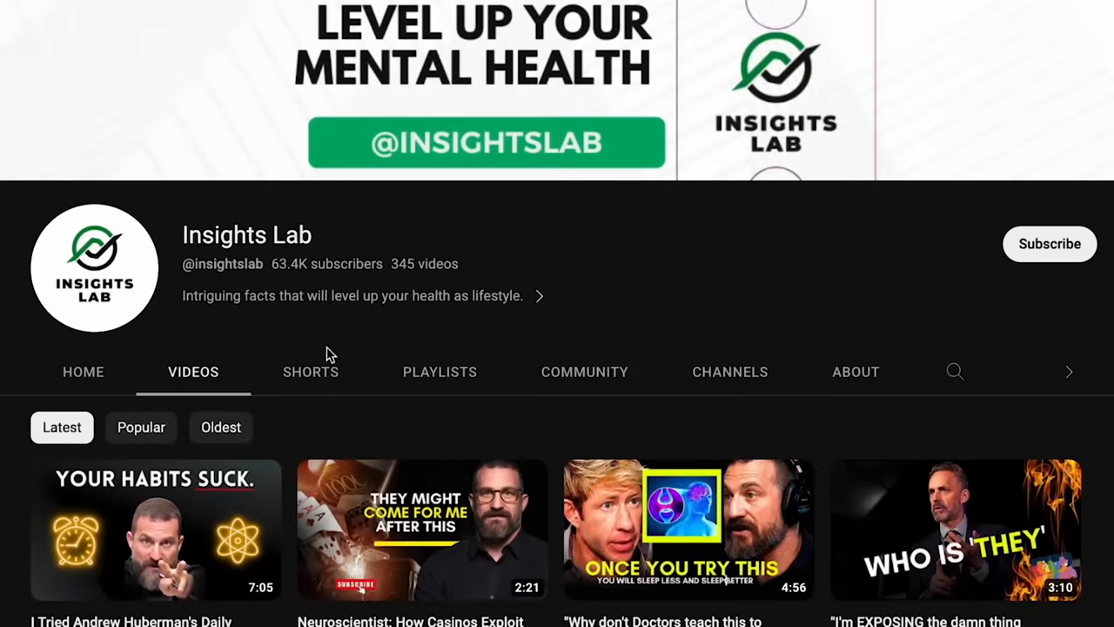
# Step: Show the Insights Lab channel's SHORTS tab and scroll through its Shorts
pyautogui.click(310, 372)
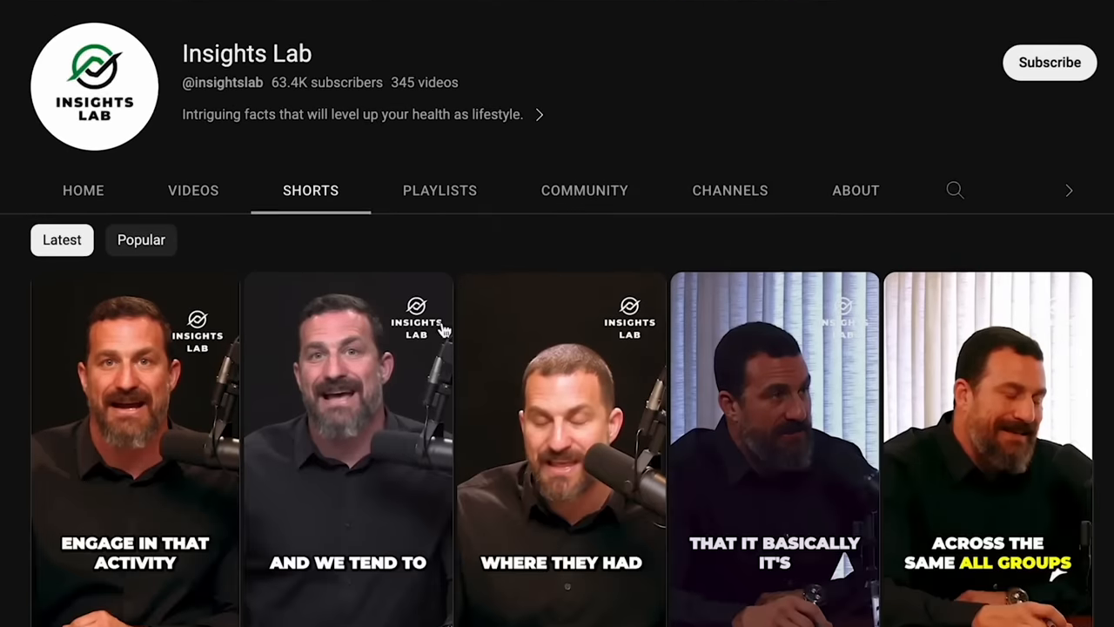
pyautogui.scroll(-3)
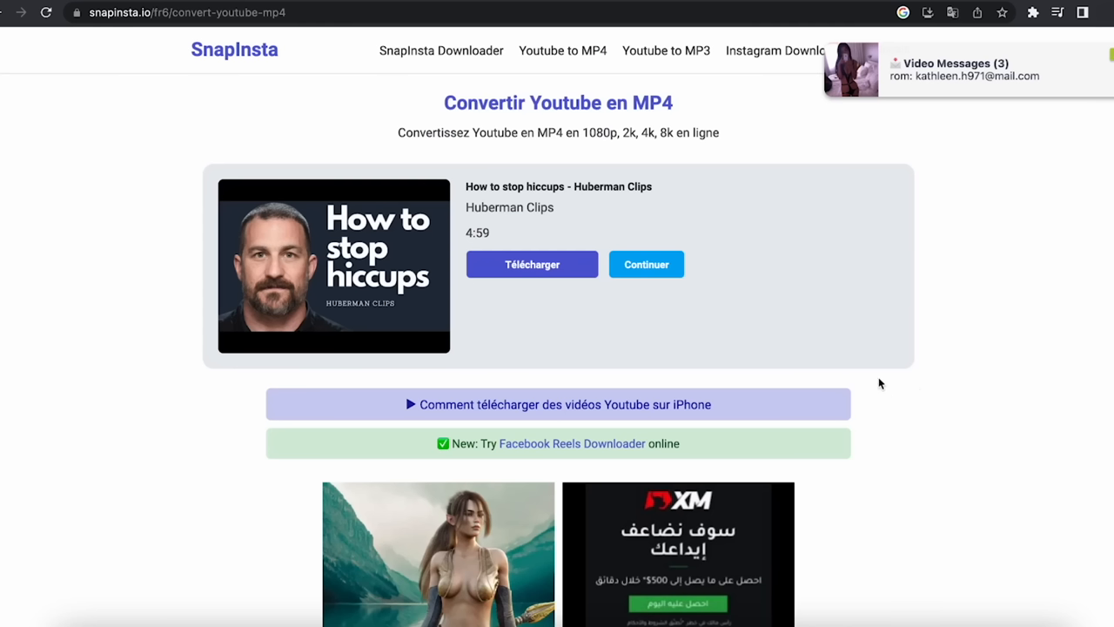
pyautogui.moveTo(666, 287)
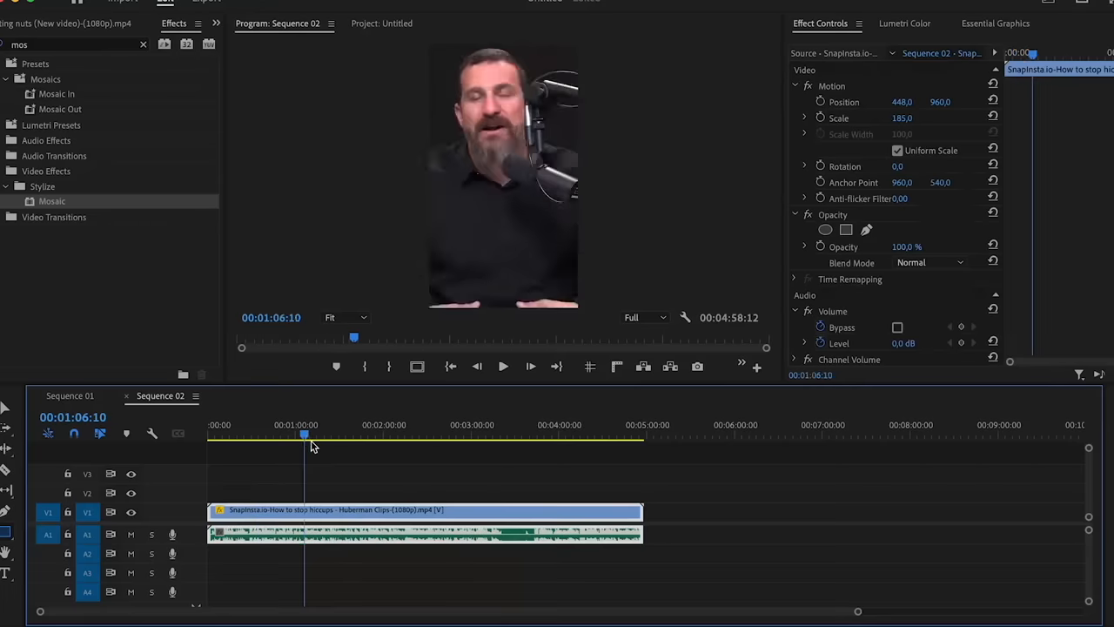
# Step: Move the playhead in the hiccups sequence to around one minute in
pyautogui.click(255, 435)
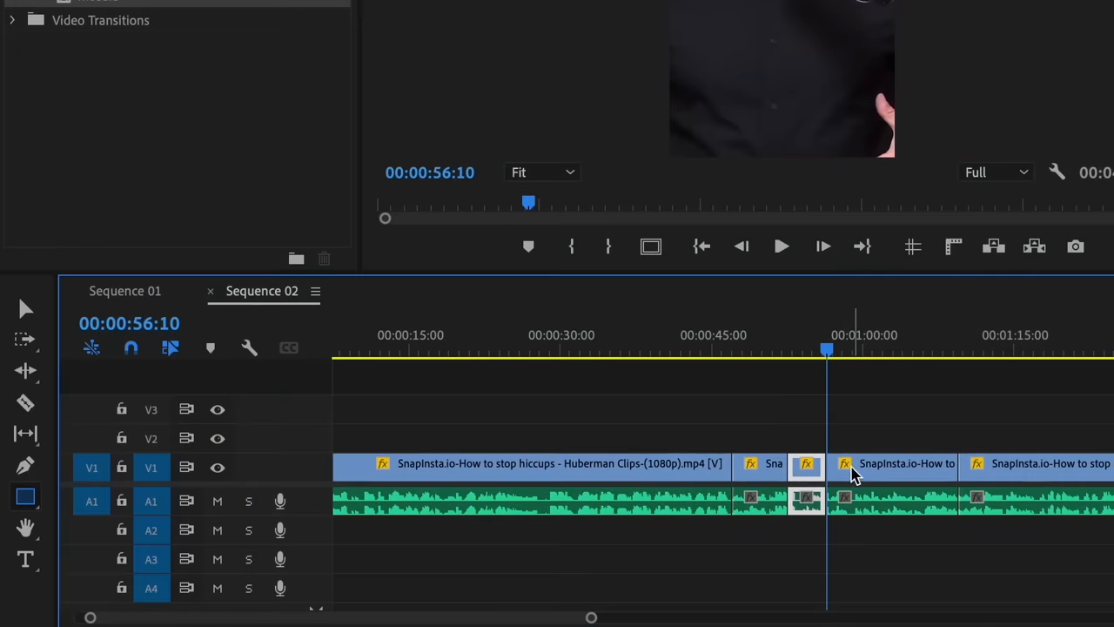
# Step: Select the hiccups clip piece just after the one-minute mark
pyautogui.click(853, 463)
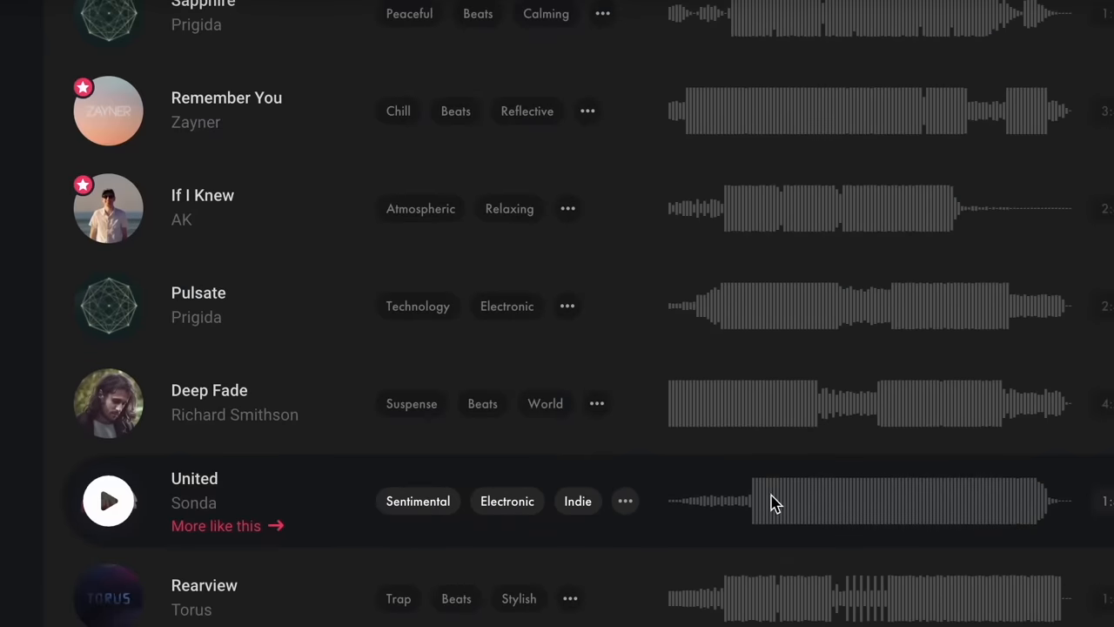
# Step: Scroll the Uppbeat track list and preview the track 'Forget Me'
pyautogui.scroll(-3)
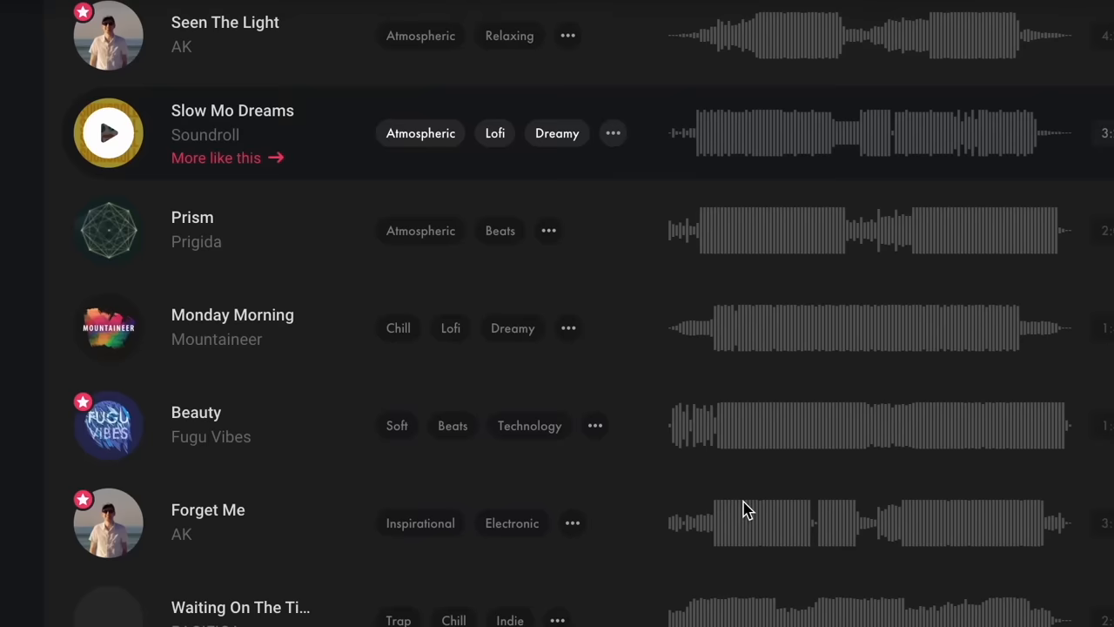
pyautogui.click(108, 426)
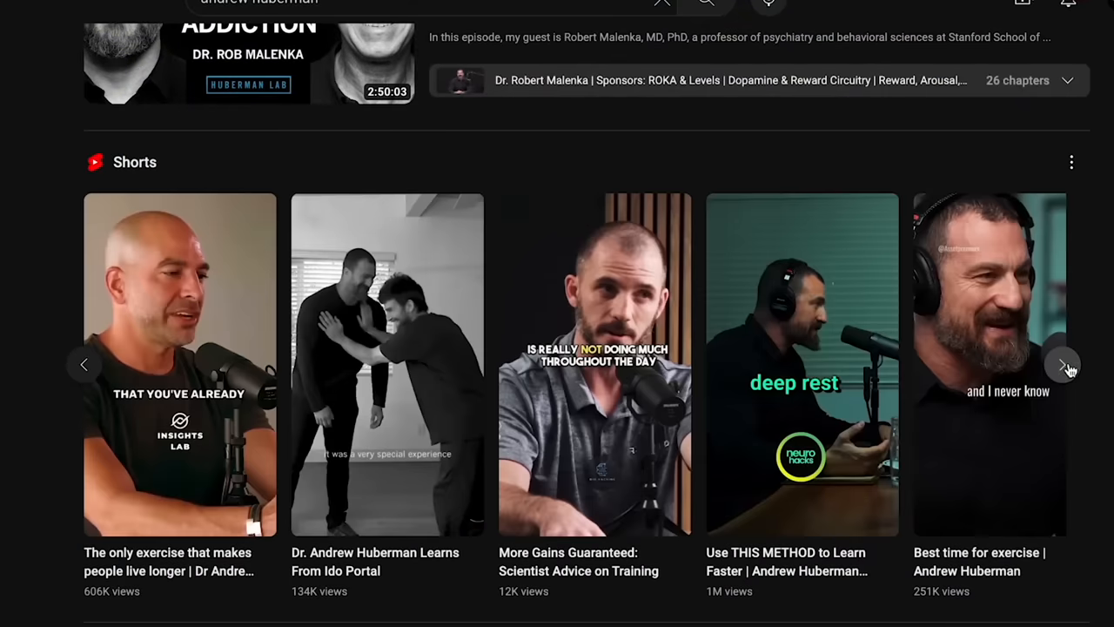
# Step: Advance the Andrew Huberman Shorts shelf to see more Shorts
pyautogui.click(1063, 364)
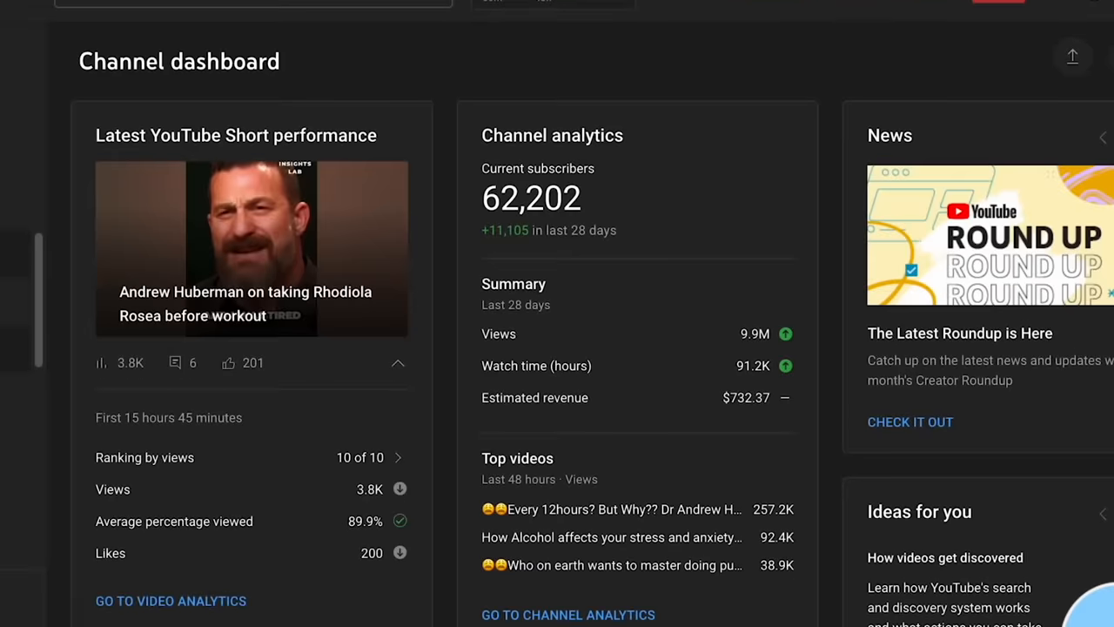
# Step: Open full channel analytics and view lifetime estimated revenue of $2,431.62
pyautogui.click(568, 615)
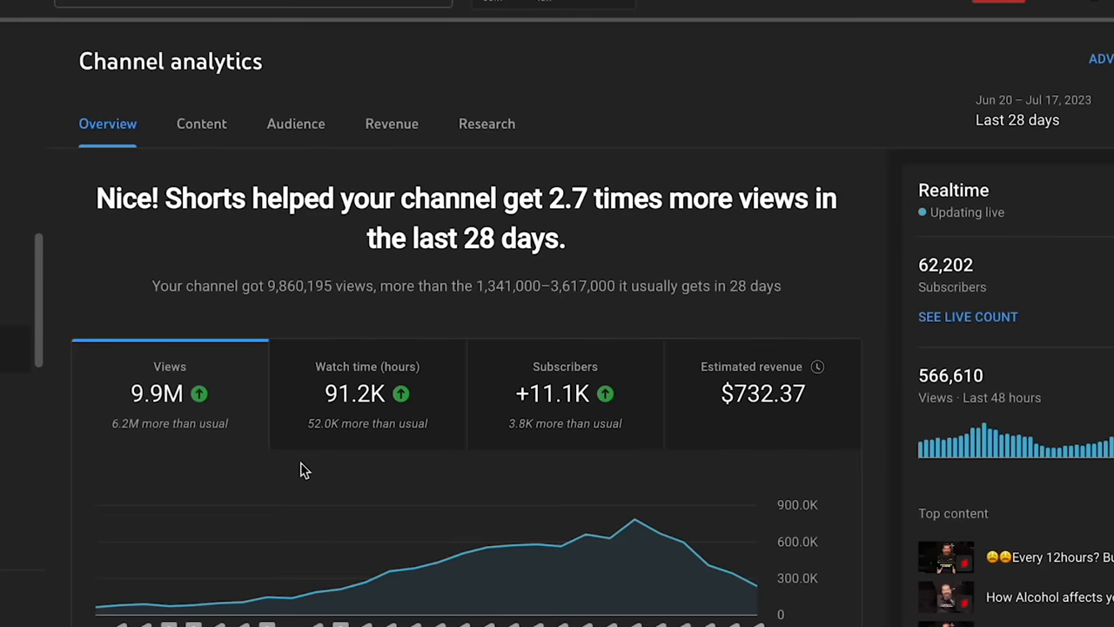
pyautogui.click(1017, 119)
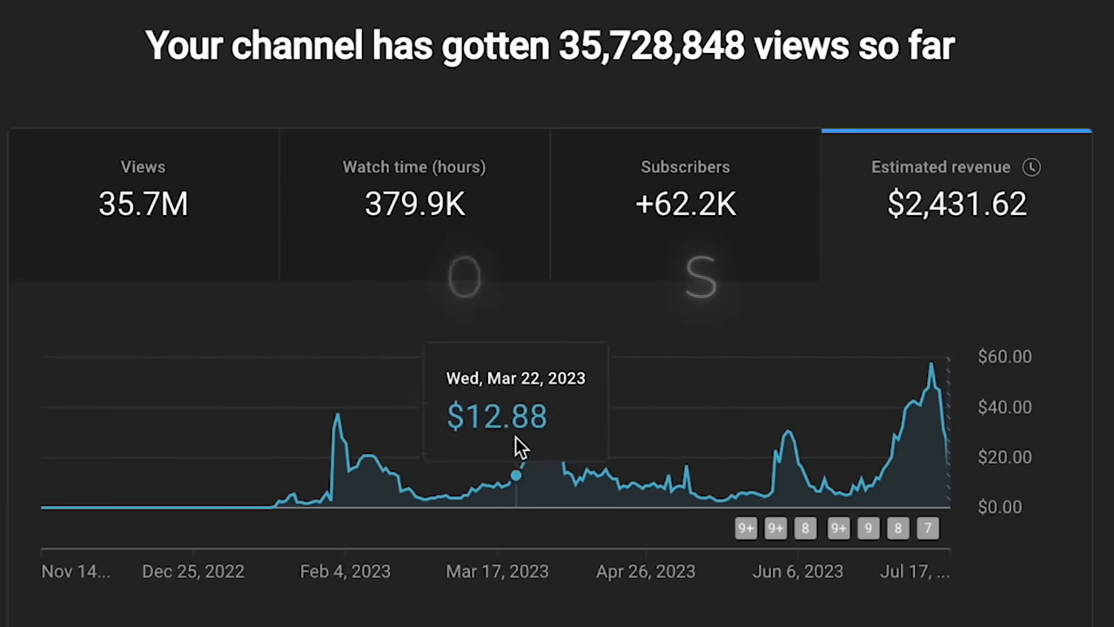
pyautogui.moveTo(635, 444)
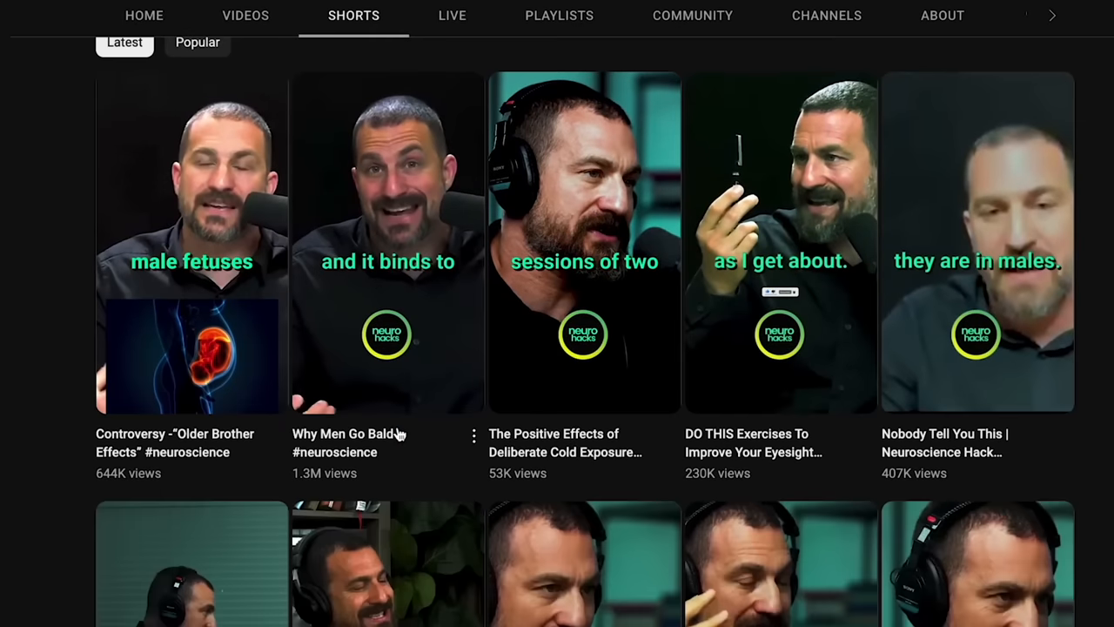
# Step: Scroll through the neuroscience channel's Latest Shorts grid and view counts
pyautogui.scroll(-3)
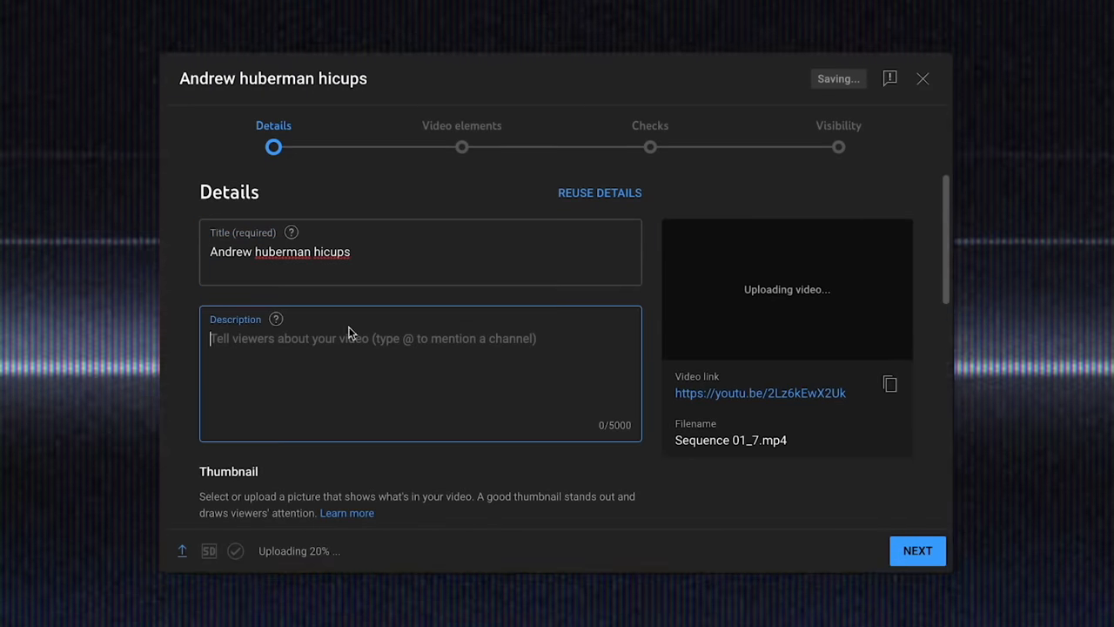
# Step: Enter a placeholder description, then type 'huberma' into the Tags field
pyautogui.write('jksahfnodaofnxcmja bdsaas')
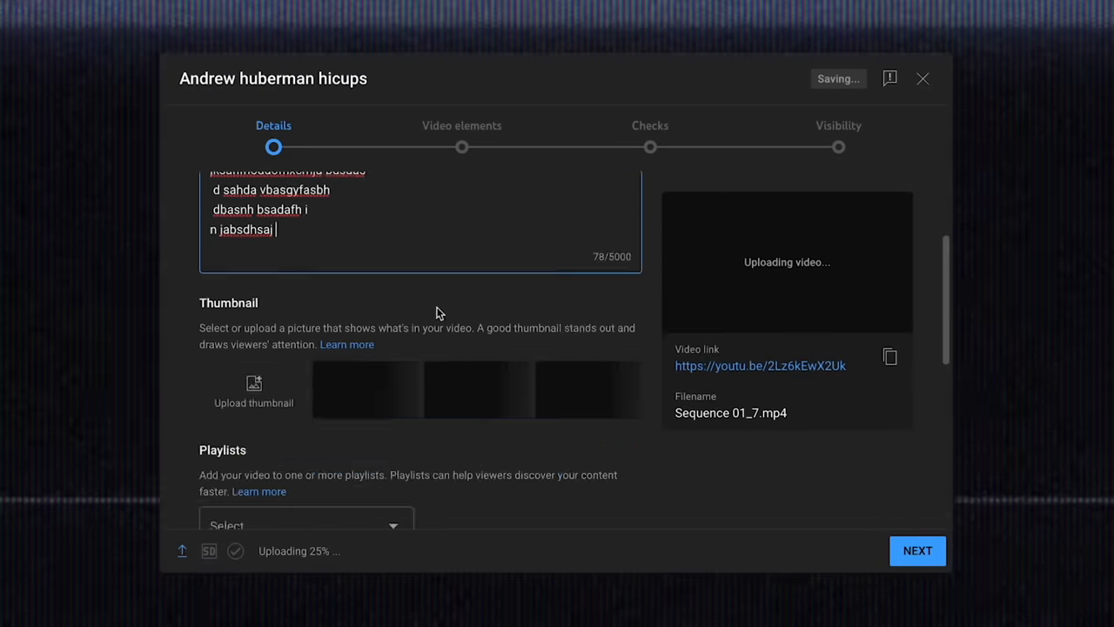
pyautogui.scroll(-3)
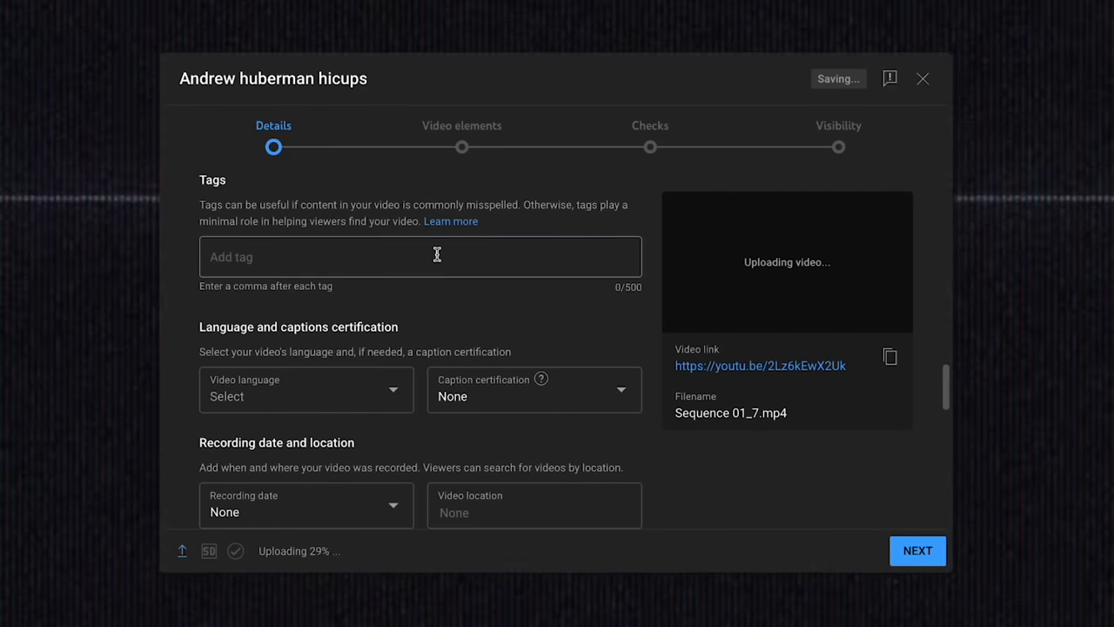
pyautogui.write('huberma')
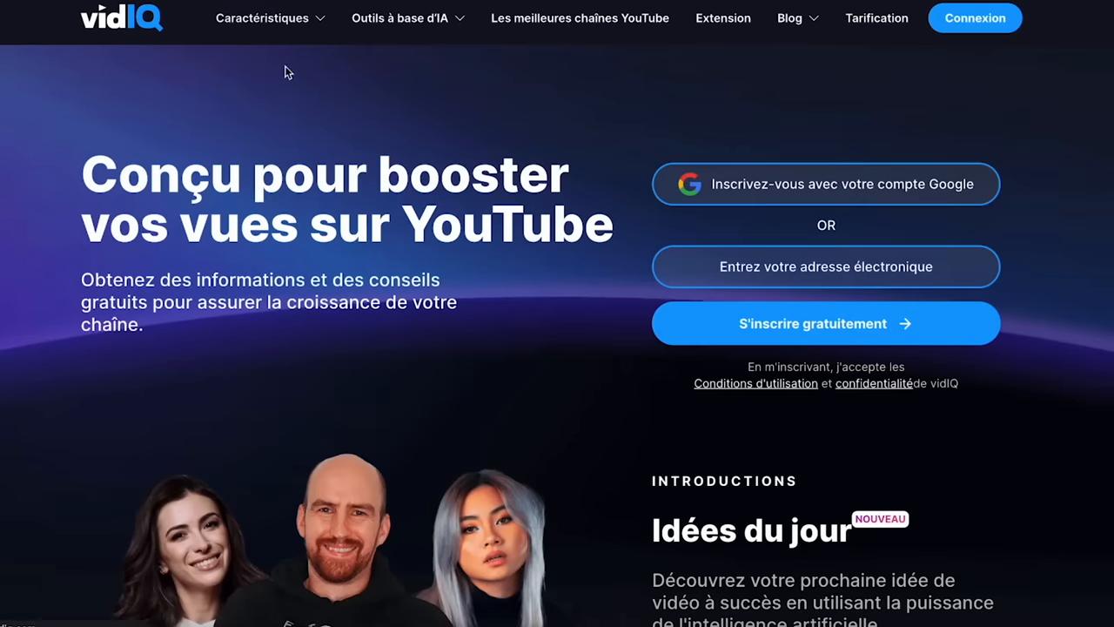
# Step: Scroll the vidIQ landing page with its free sign-up offer
pyautogui.scroll(-3)
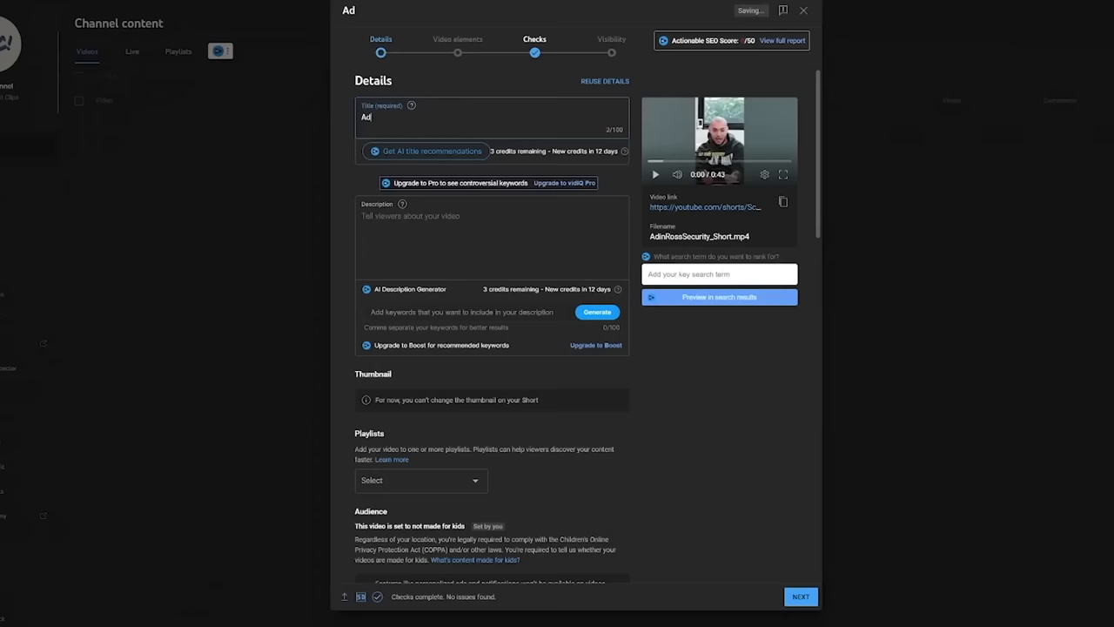
# Step: Type the title "Adin Ross' Bodyguard pulls GUN at Wingstop" into the Title box
pyautogui.write("Adin Ross' Bodyguard pulls")
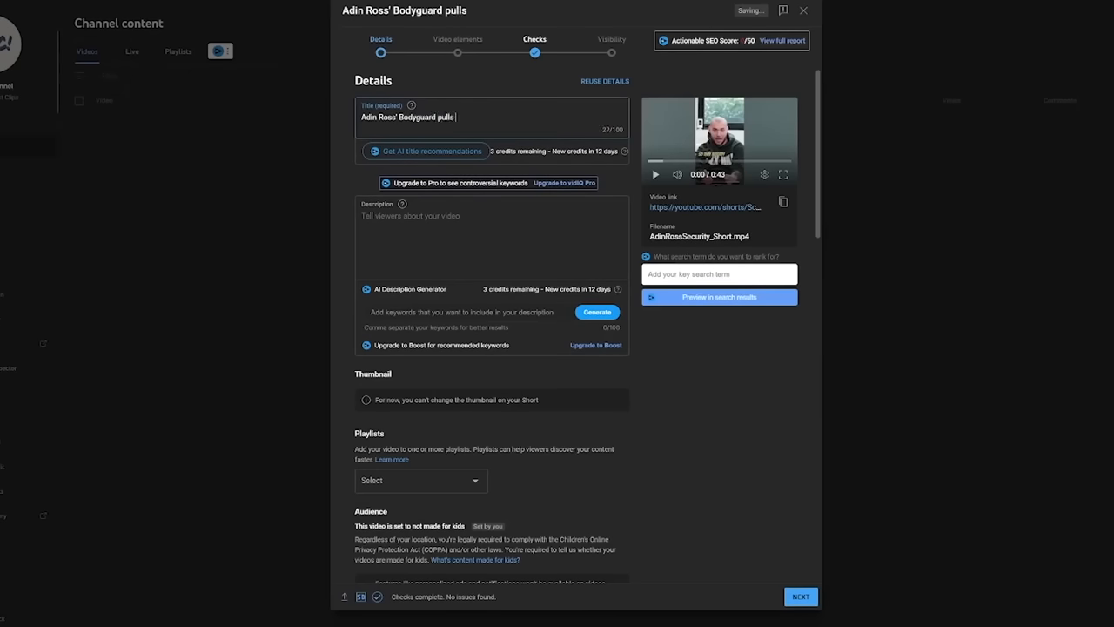
pyautogui.write('GUN at Wingstop')
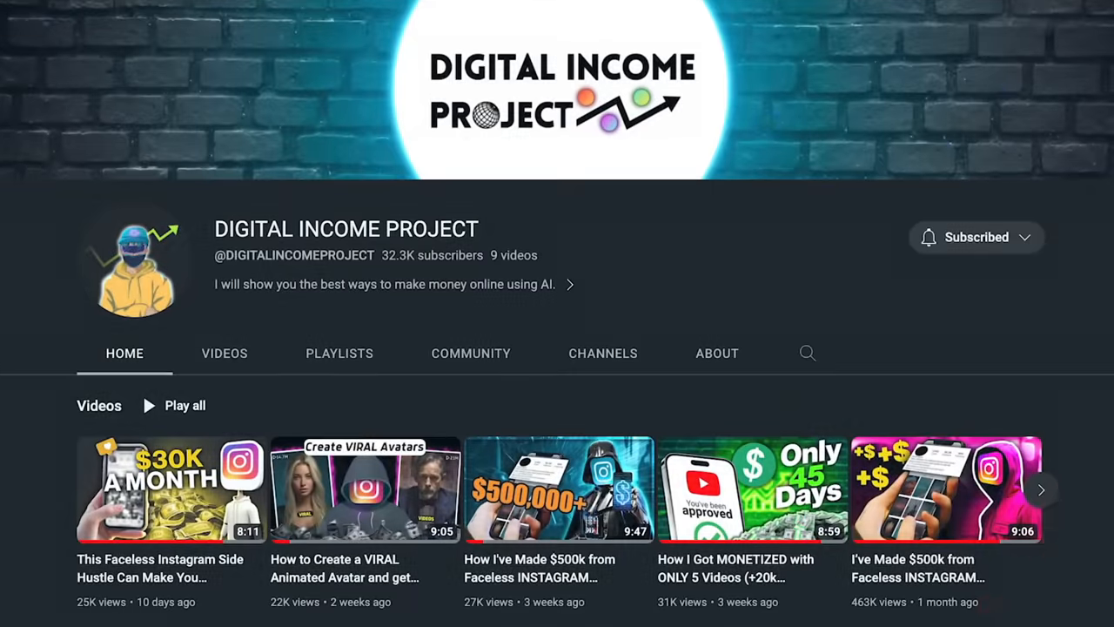
# Step: Open the DIGITAL INCOME PROJECT channel's content from its Home page
pyautogui.click(470, 352)
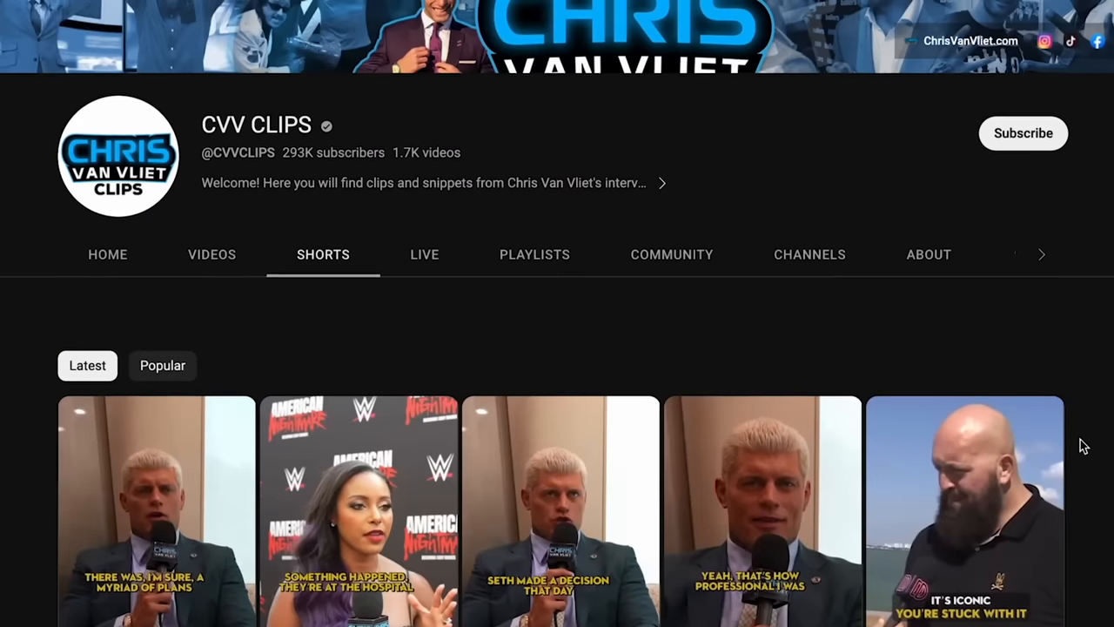
# Step: Scroll through the CVV CLIPS channel's latest Shorts of captioned interview clips
pyautogui.scroll(-3)
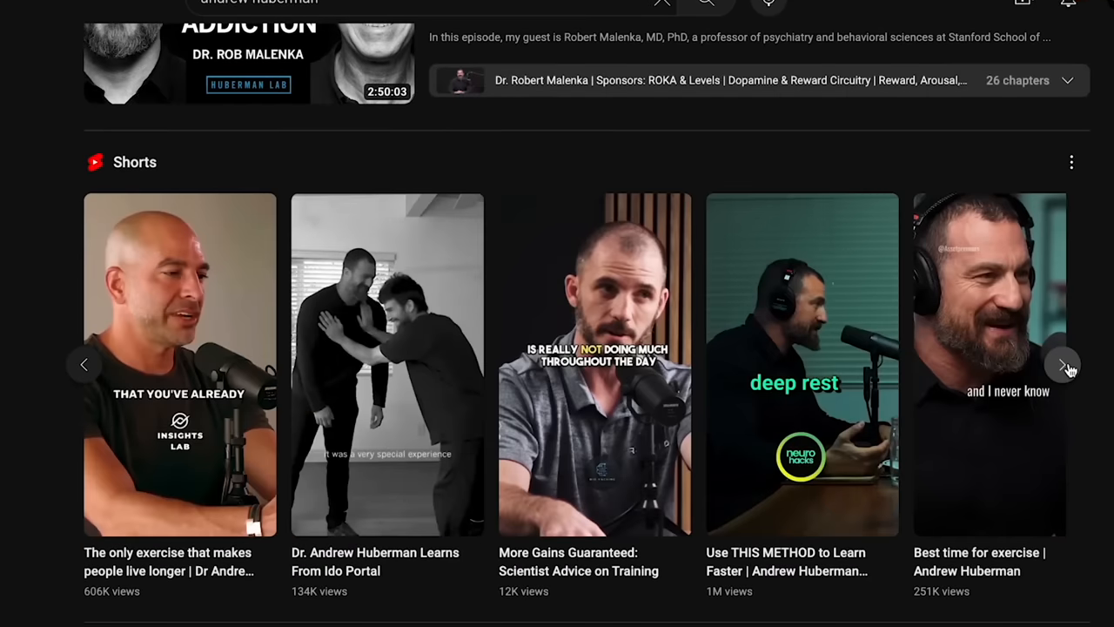
# Step: Browse more Huberman Shorts in the results row, then a meme channel's Shorts grid
pyautogui.click(1064, 364)
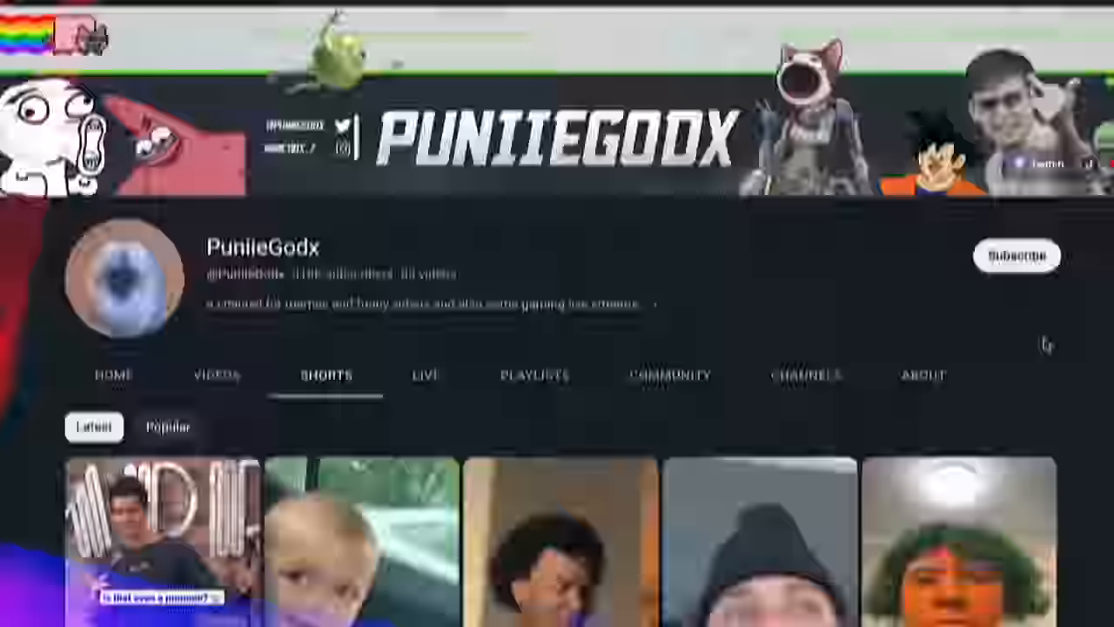
pyautogui.scroll(-3)
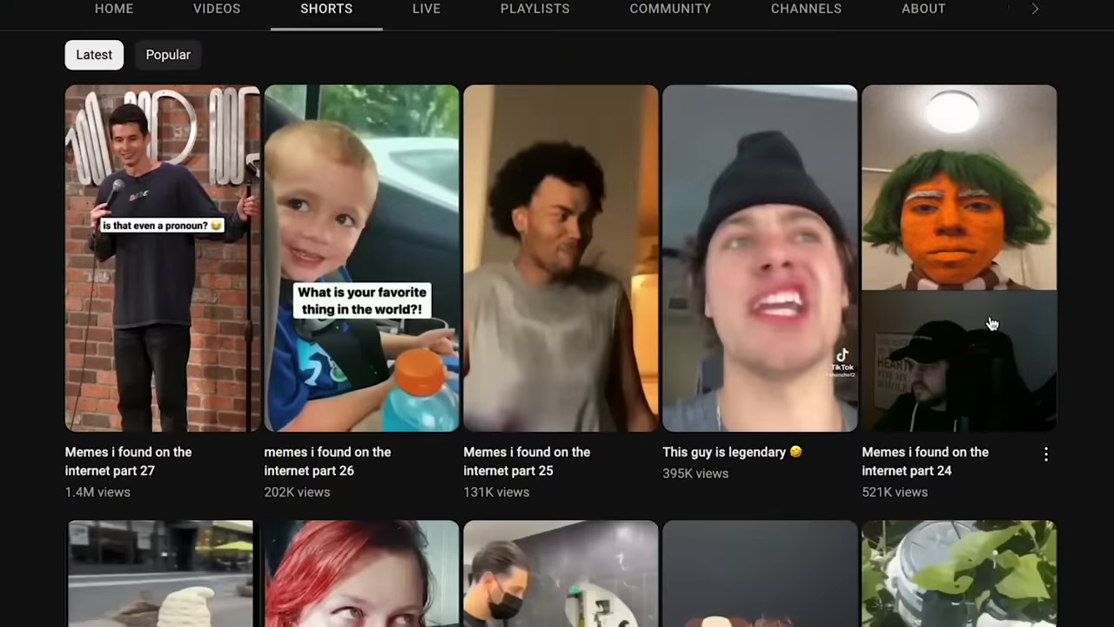
pyautogui.scroll(-3)
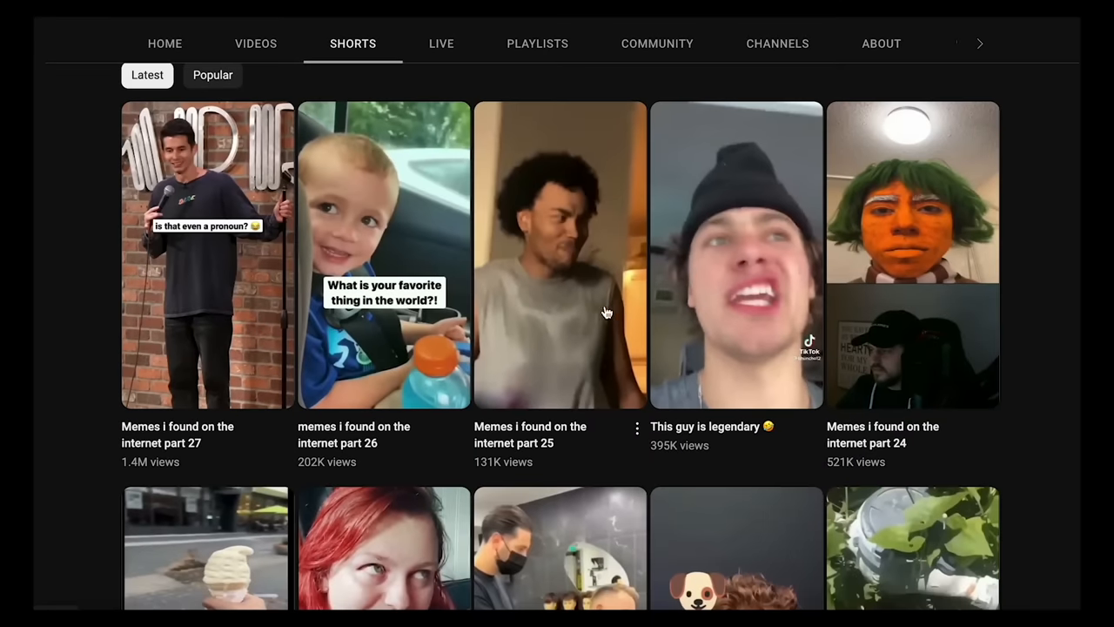
pyautogui.click(560, 255)
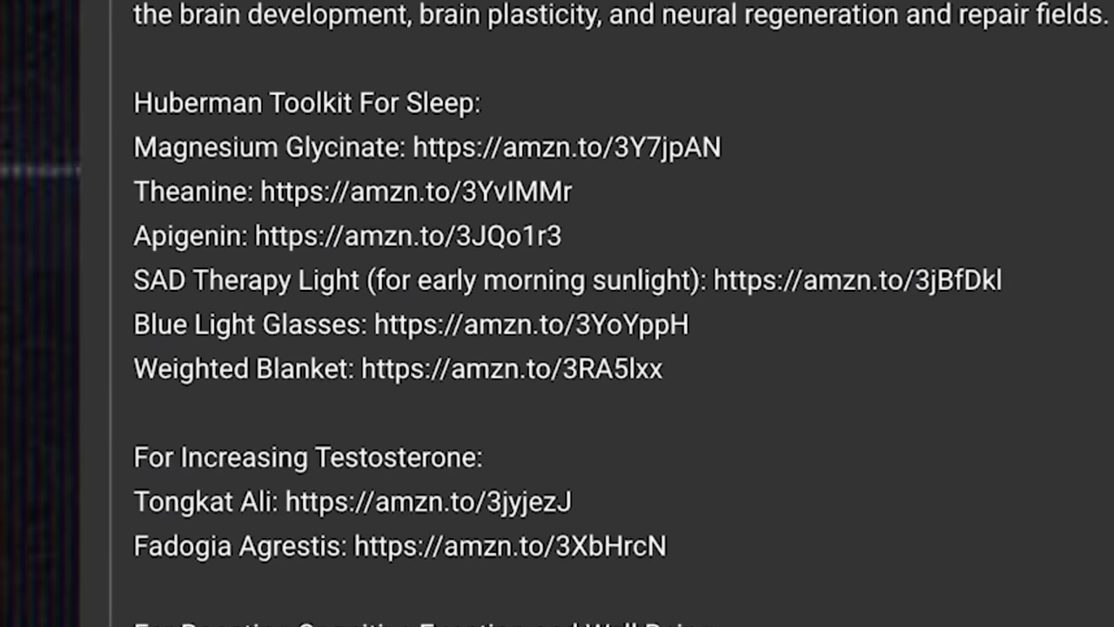
# Step: Scroll the description to the Huberman Toolkit Amazon affiliate links for sleep and testosterone
pyautogui.scroll(-3)
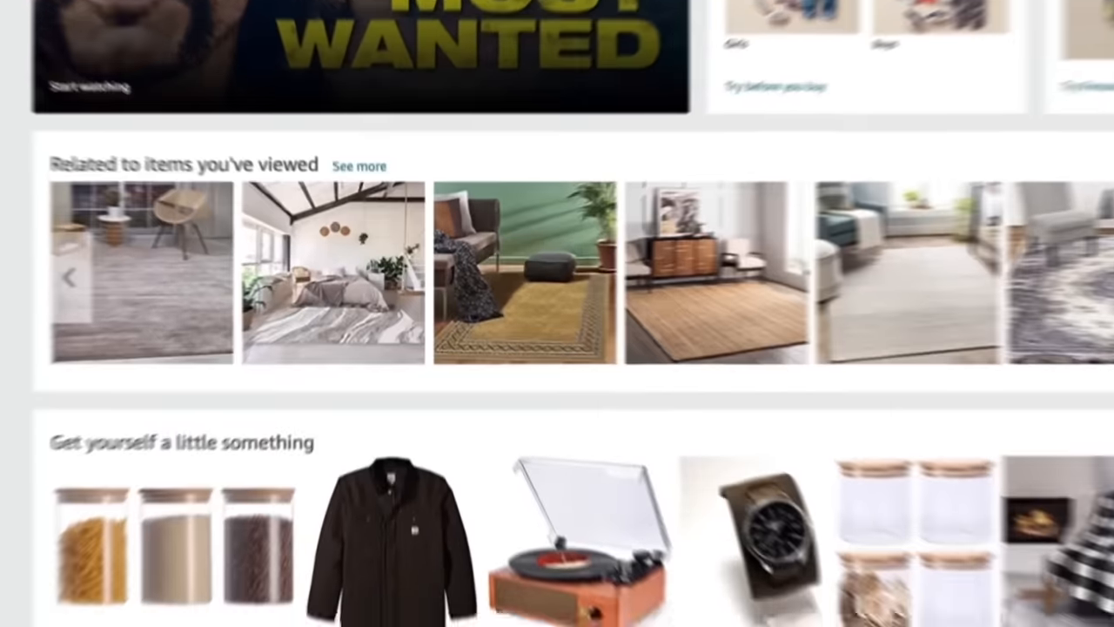
# Step: Scroll Amazon's recommended products, then a YouTube channel's business Shorts grid
pyautogui.scroll(-3)
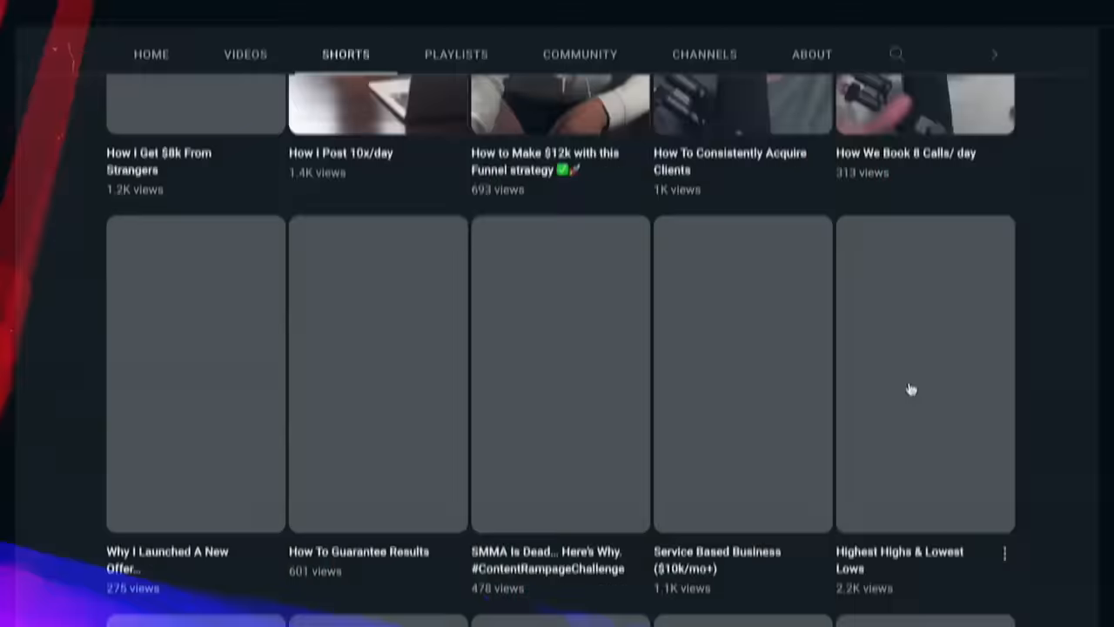
pyautogui.scroll(-3)
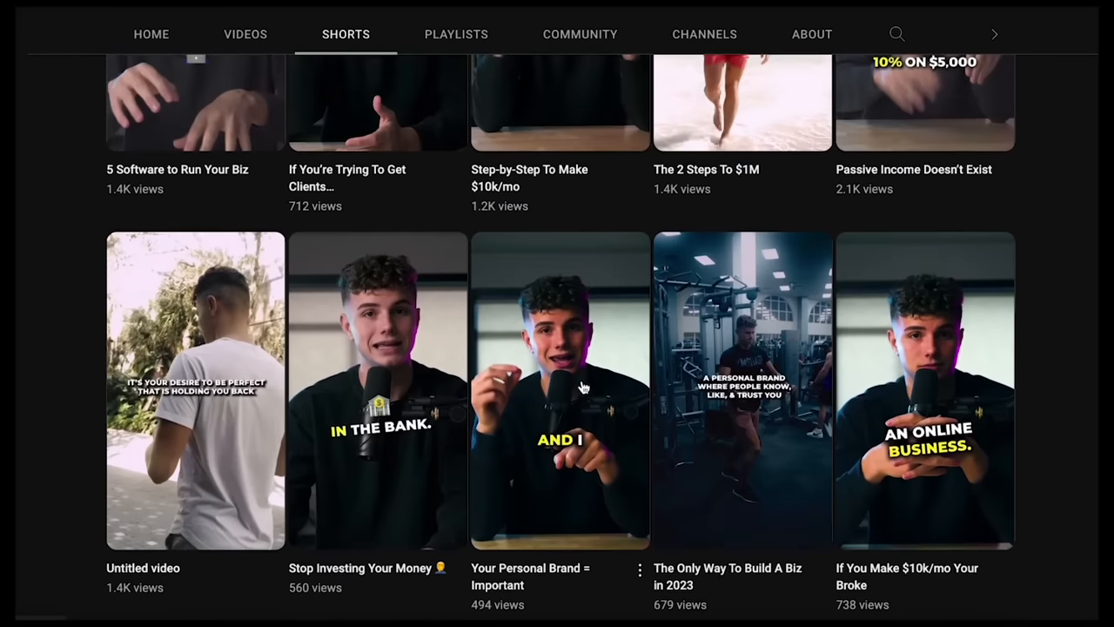
pyautogui.scroll(-3)
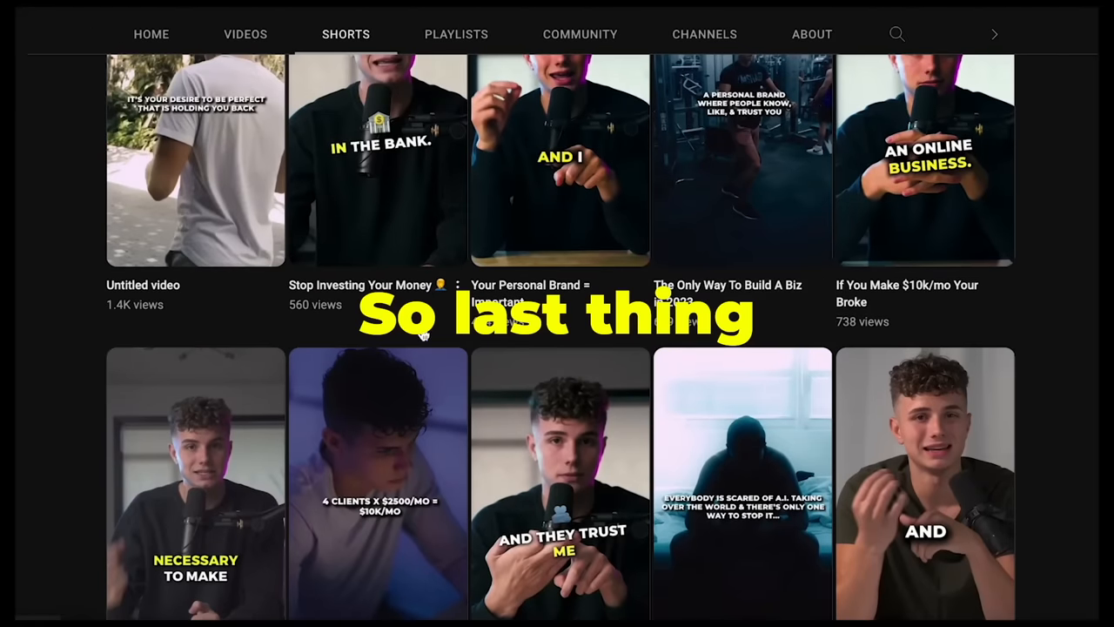